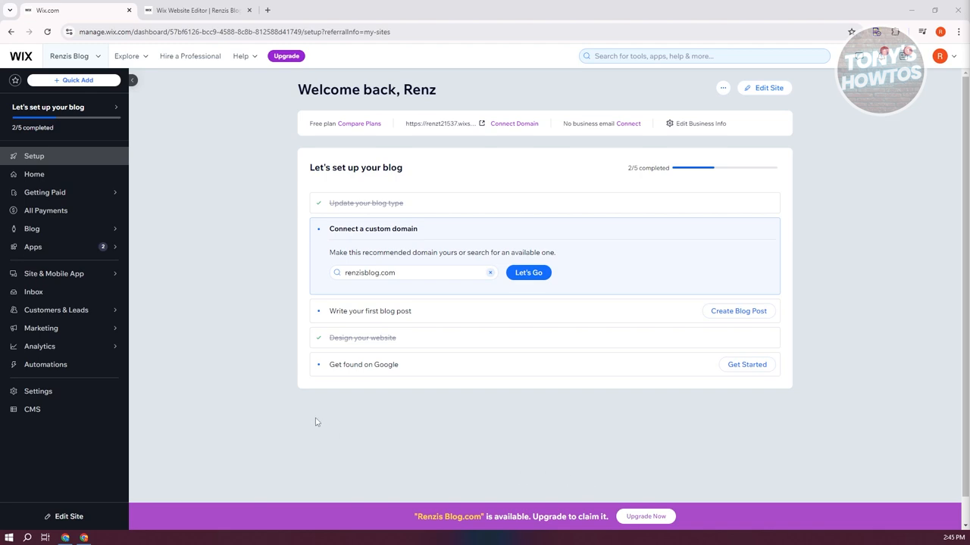
{"action": "mouse_move", "coordinate": [234, 296]}
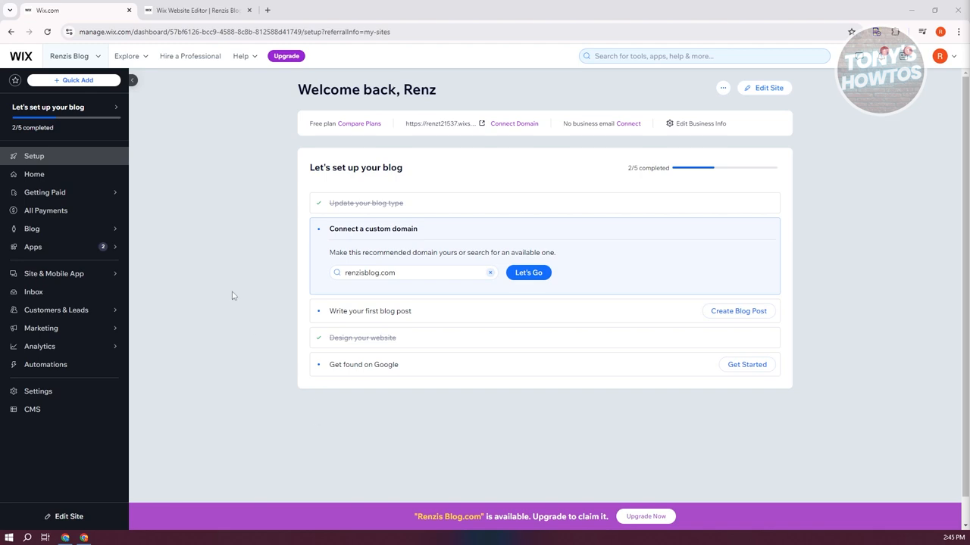
{"action": "mouse_move", "coordinate": [808, 144]}
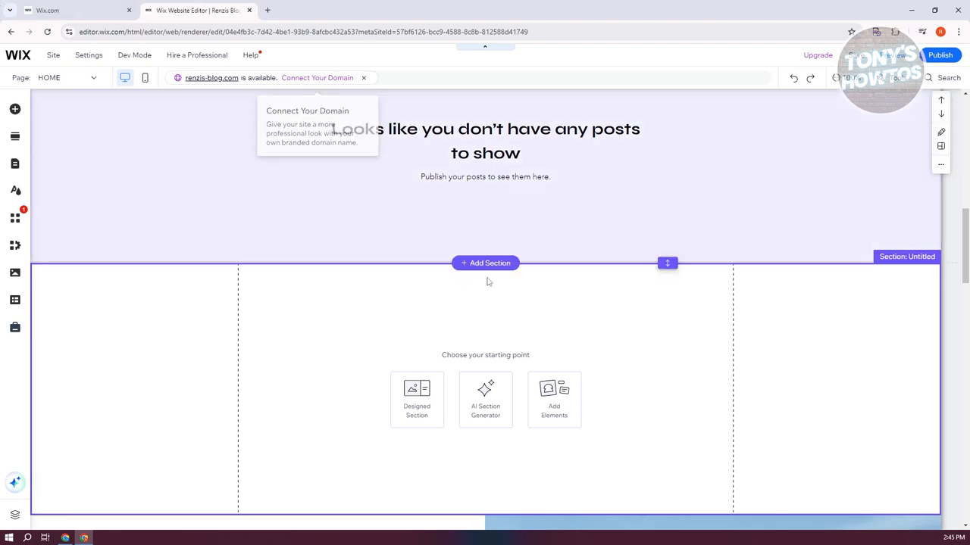
{"action": "mouse_move", "coordinate": [14, 110]}
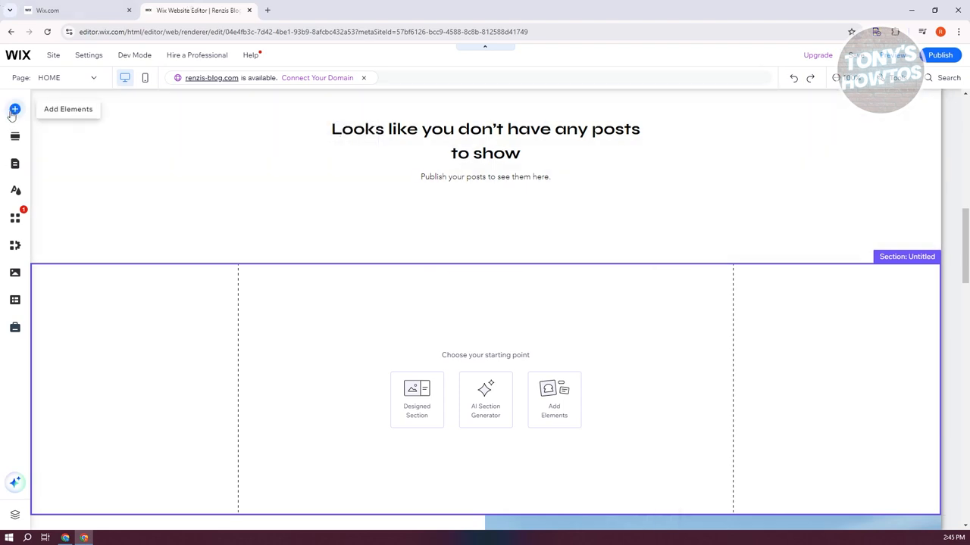
Step: Place a Category Menu element in the empty section and bring up its settings
{"action": "left_click", "coordinate": [12, 109]}
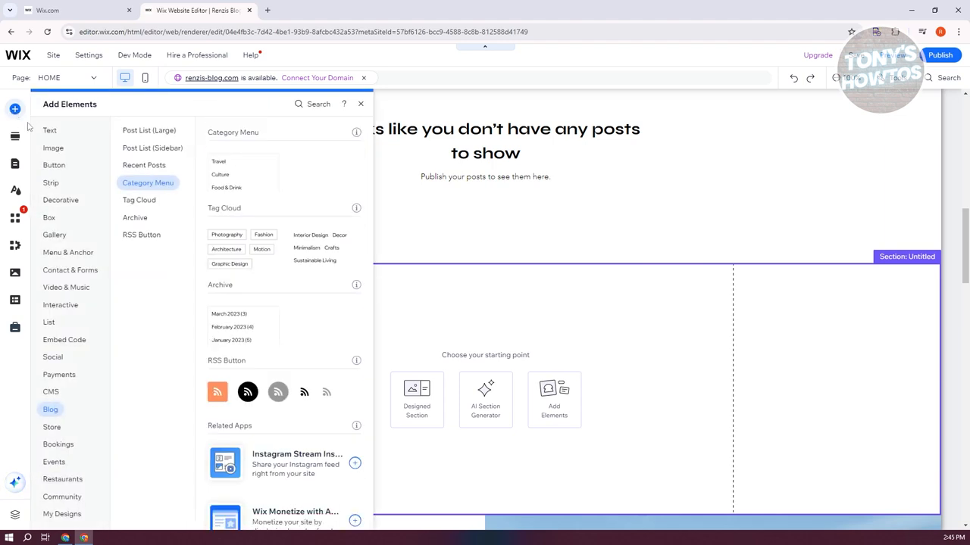
{"action": "mouse_move", "coordinate": [50, 409]}
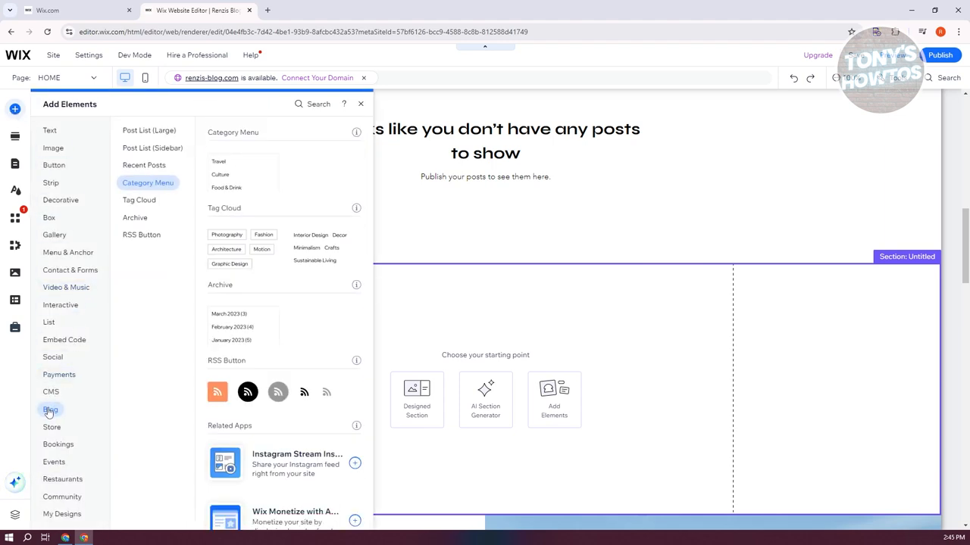
{"action": "mouse_move", "coordinate": [50, 414]}
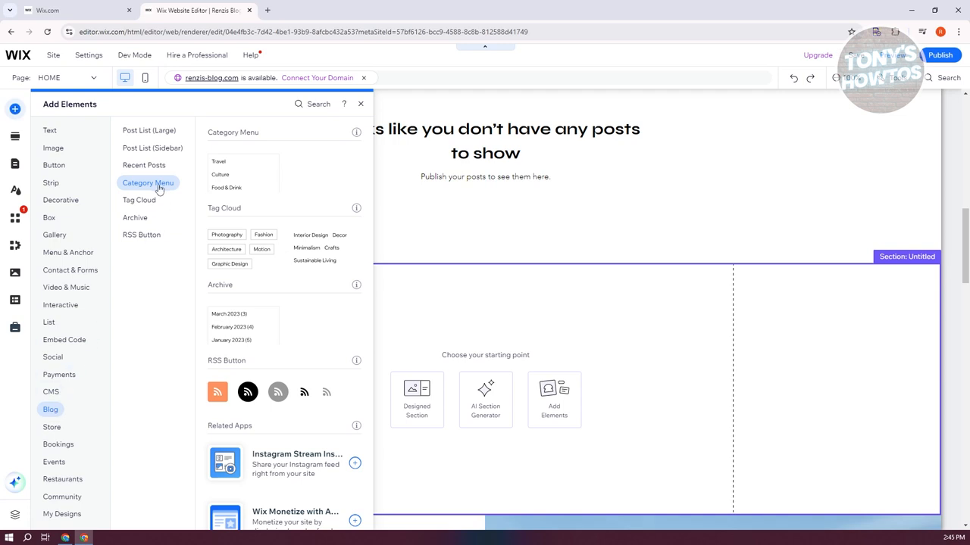
{"action": "mouse_move", "coordinate": [239, 174]}
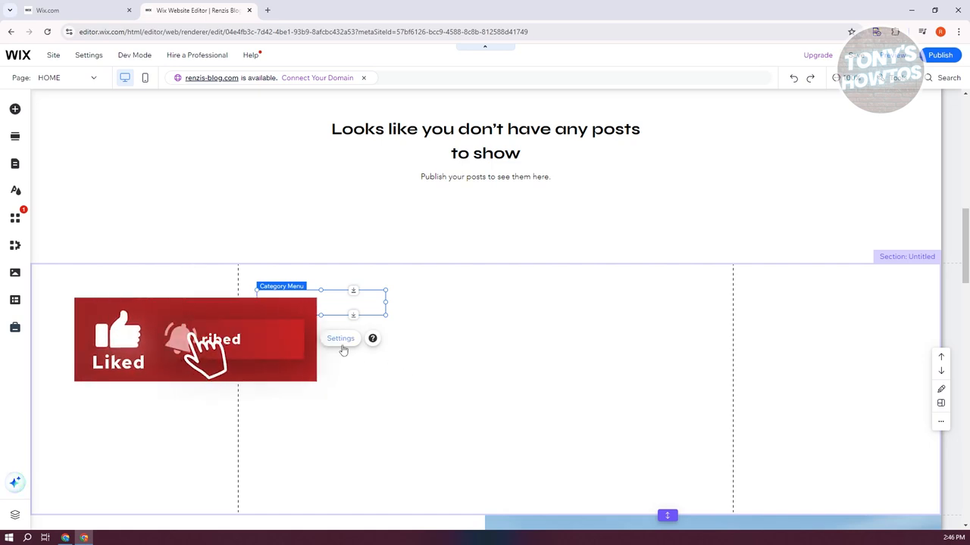
{"action": "left_click", "coordinate": [339, 338]}
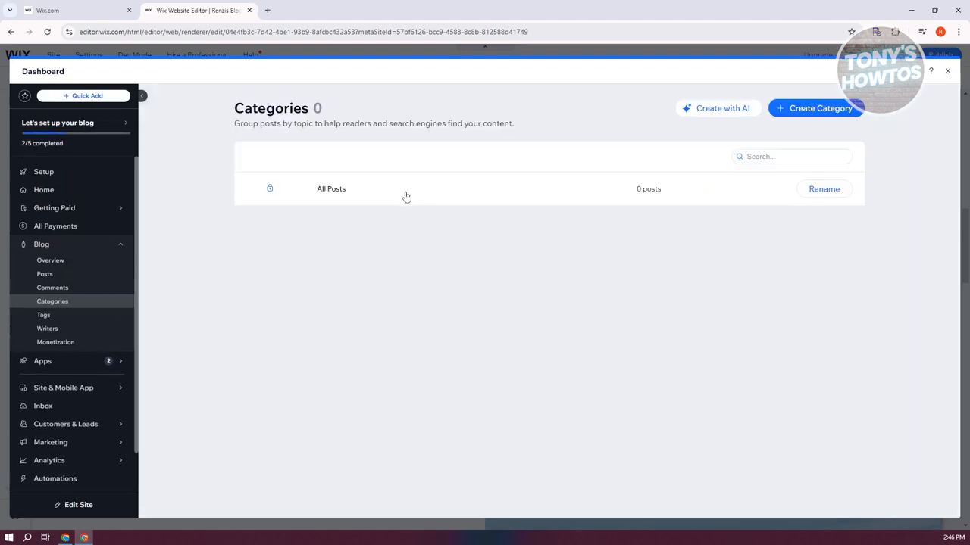
{"action": "mouse_move", "coordinate": [856, 140]}
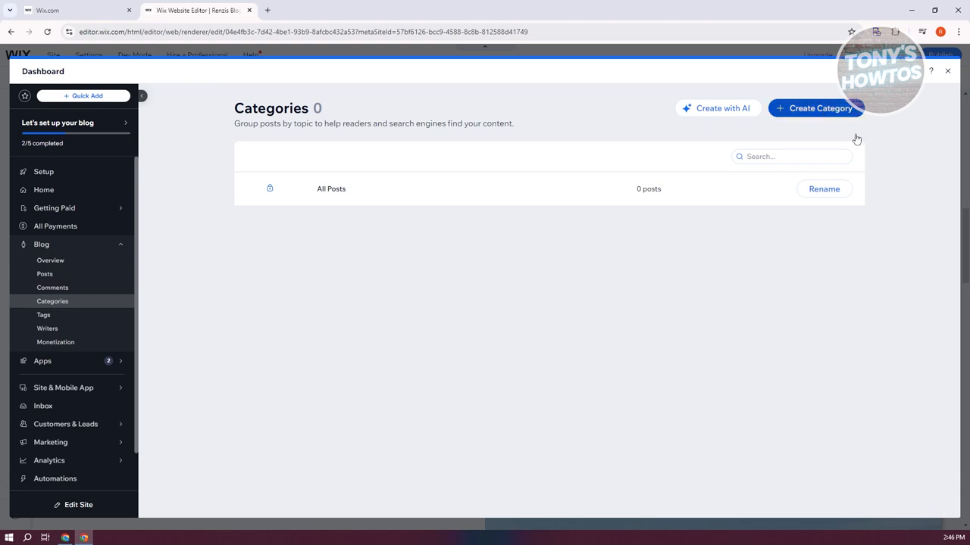
Step: Create a new blog category named Lifestyle and save it
{"action": "left_click", "coordinate": [815, 108]}
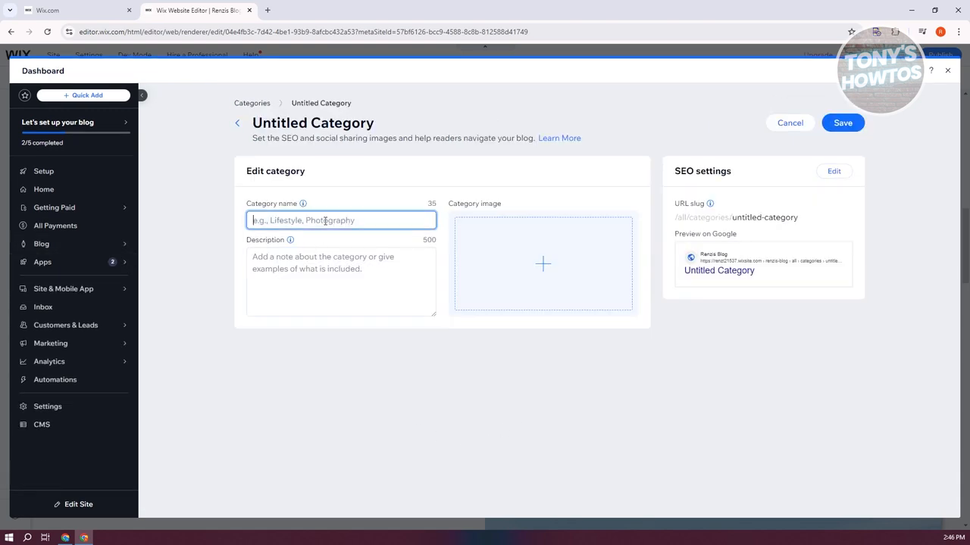
{"action": "type", "text": "Lifestyle"}
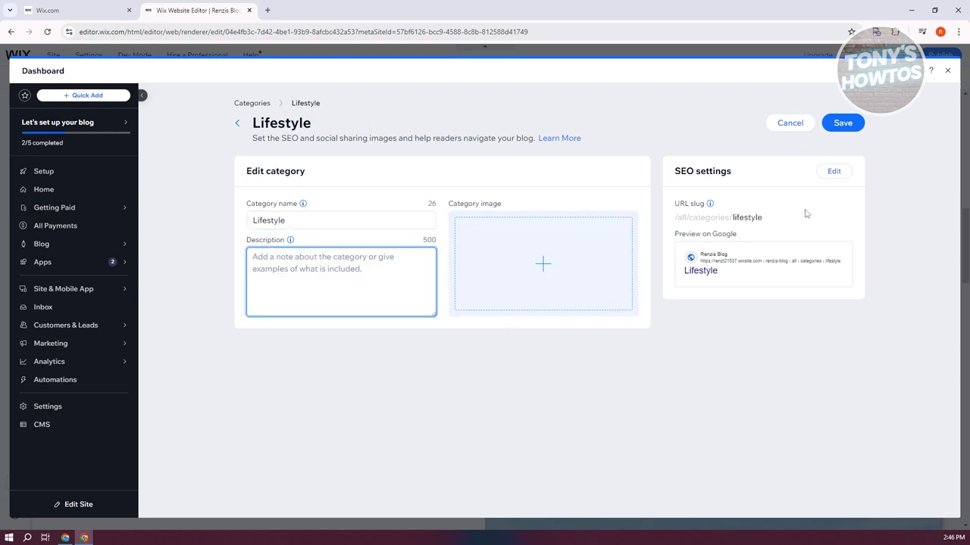
{"action": "mouse_move", "coordinate": [841, 127]}
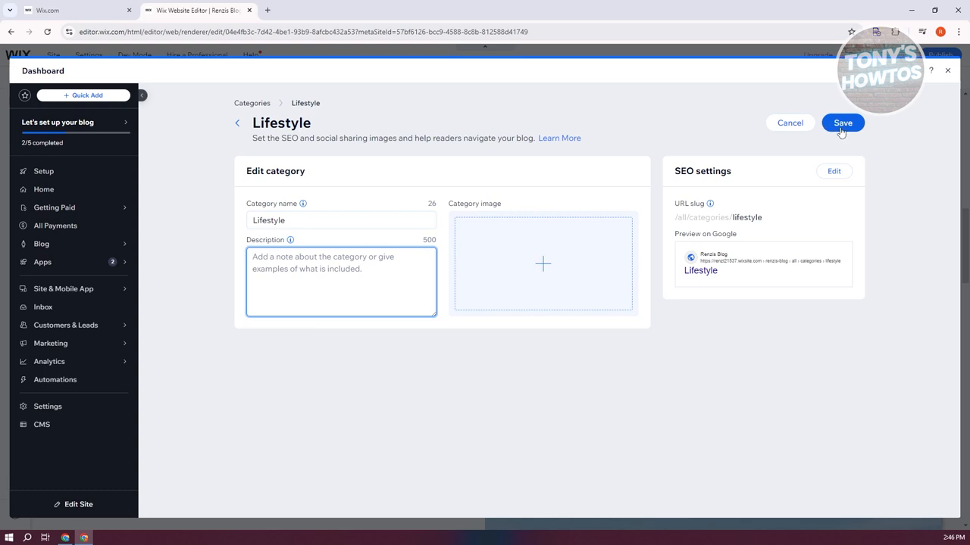
{"action": "left_click", "coordinate": [843, 122]}
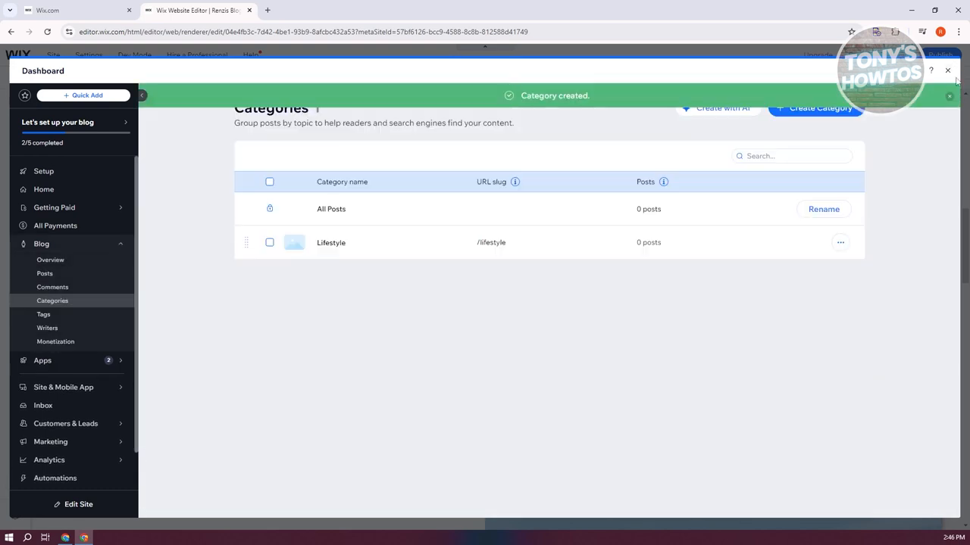
{"action": "mouse_move", "coordinate": [640, 236]}
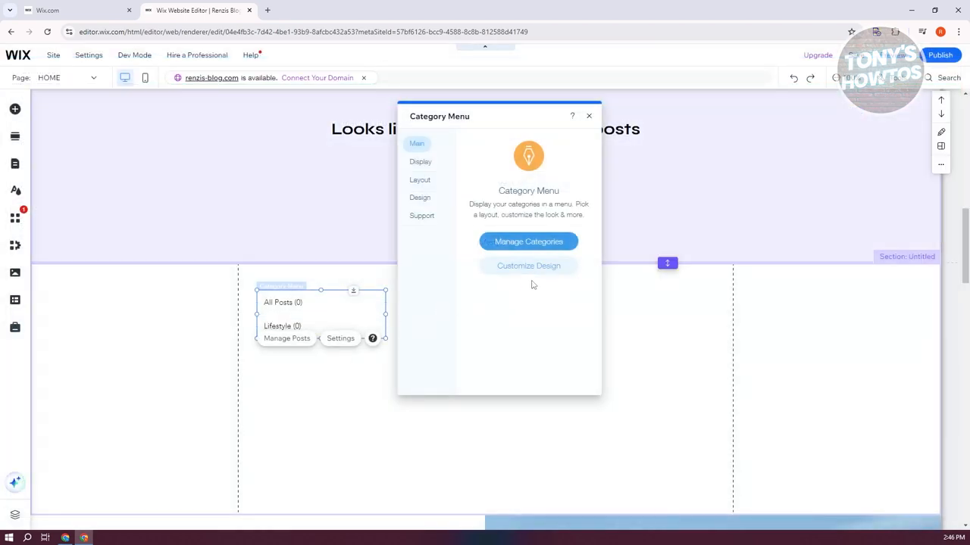
Step: Review the menu's Design and Layout options, then toggle Show All Posts off and back on under Display
{"action": "left_click", "coordinate": [420, 197]}
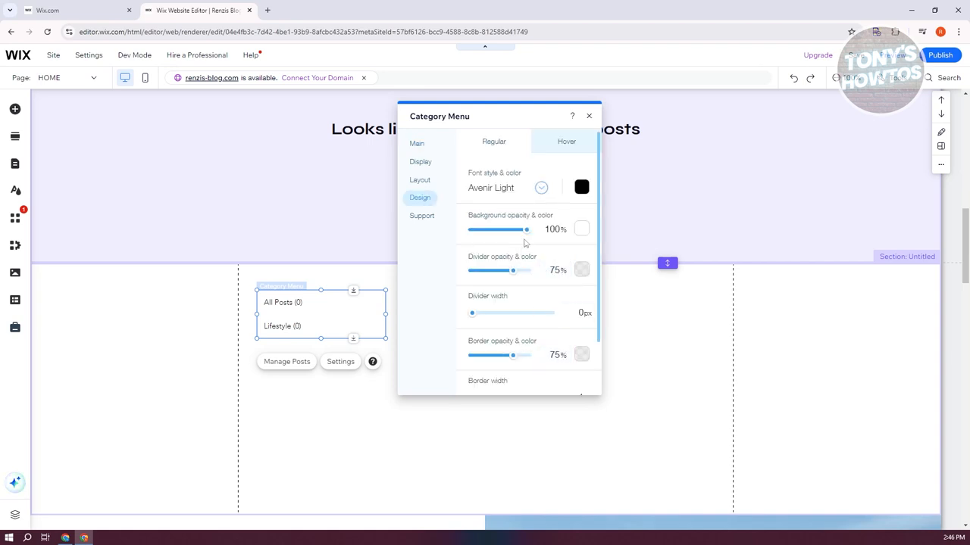
{"action": "mouse_move", "coordinate": [515, 263]}
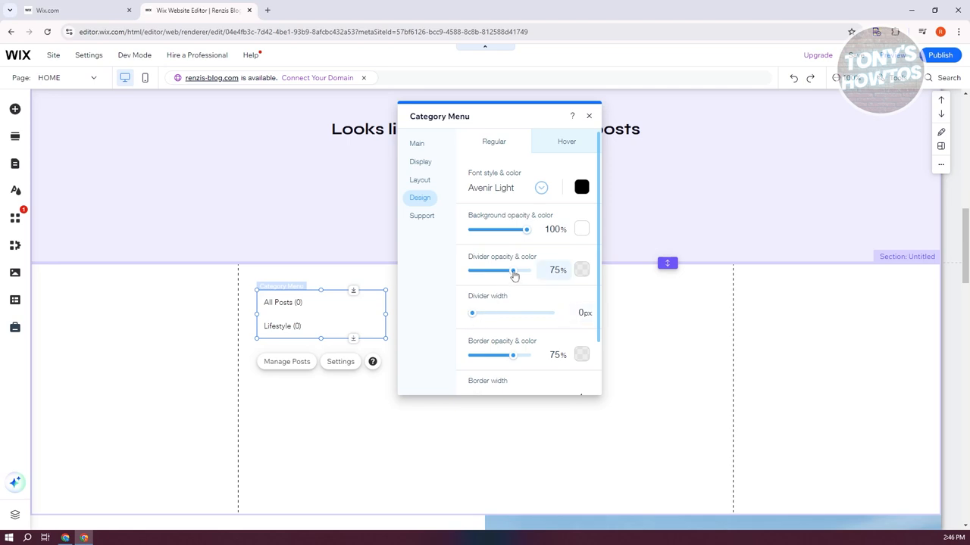
{"action": "left_click", "coordinate": [420, 179]}
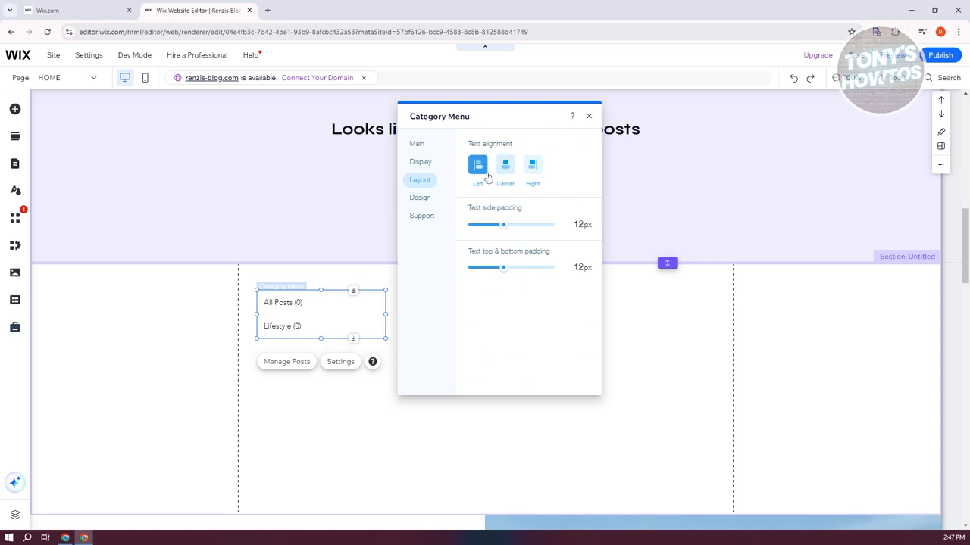
{"action": "mouse_move", "coordinate": [424, 161]}
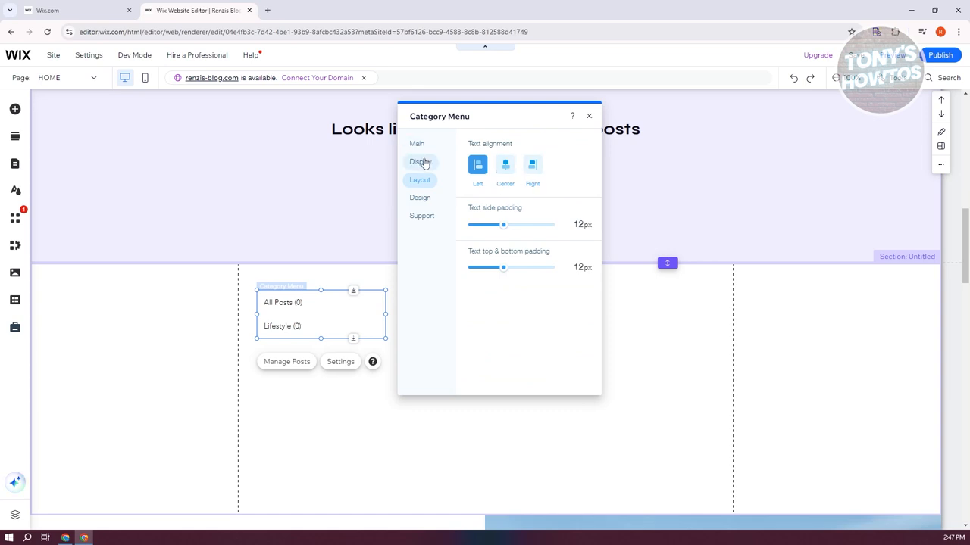
{"action": "left_click", "coordinate": [418, 161]}
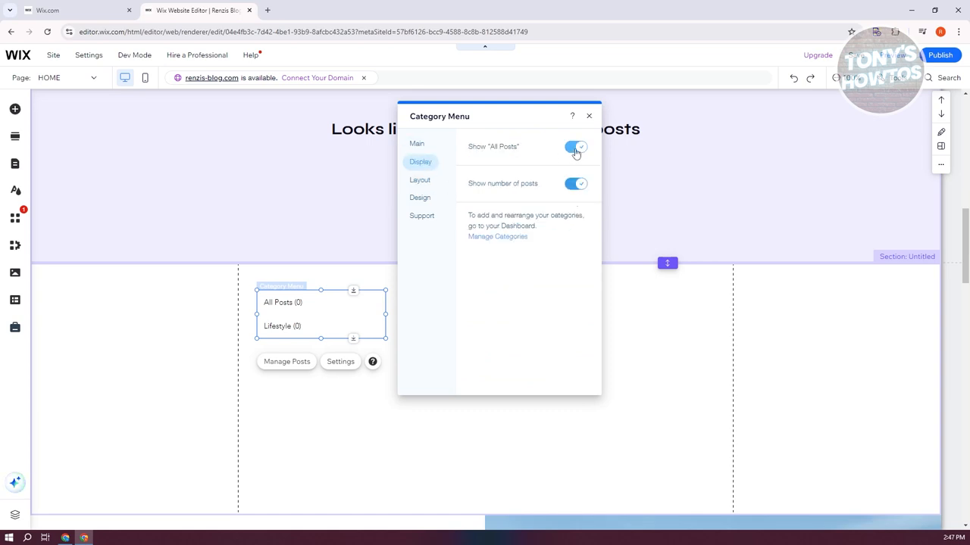
{"action": "left_click", "coordinate": [575, 147]}
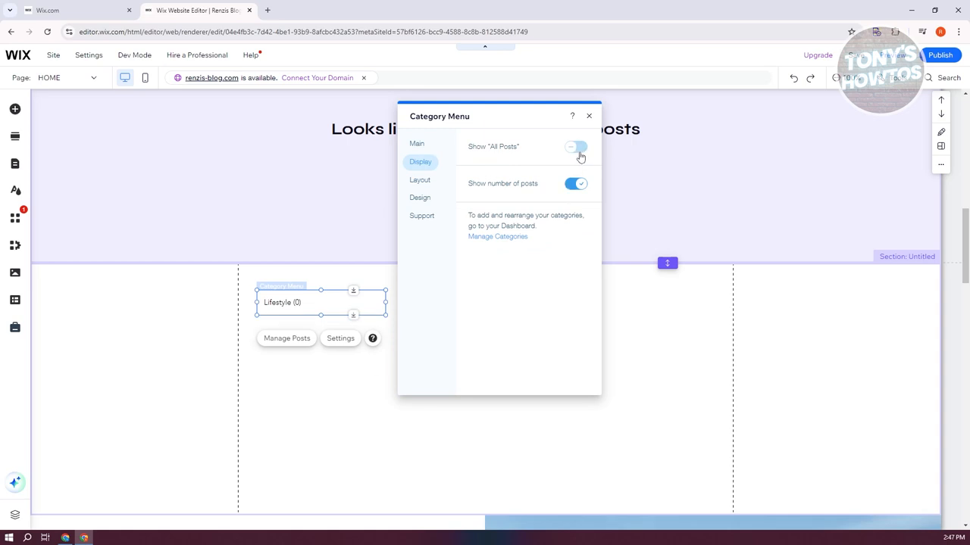
{"action": "left_click", "coordinate": [573, 147]}
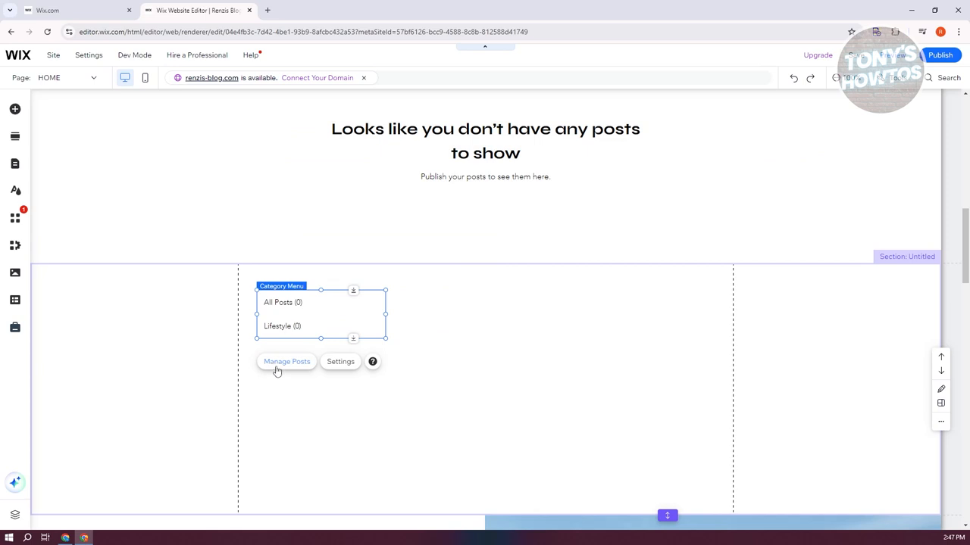
Step: Go to Manage Posts to view the blog's empty Posts dashboard
{"action": "left_click", "coordinate": [286, 361]}
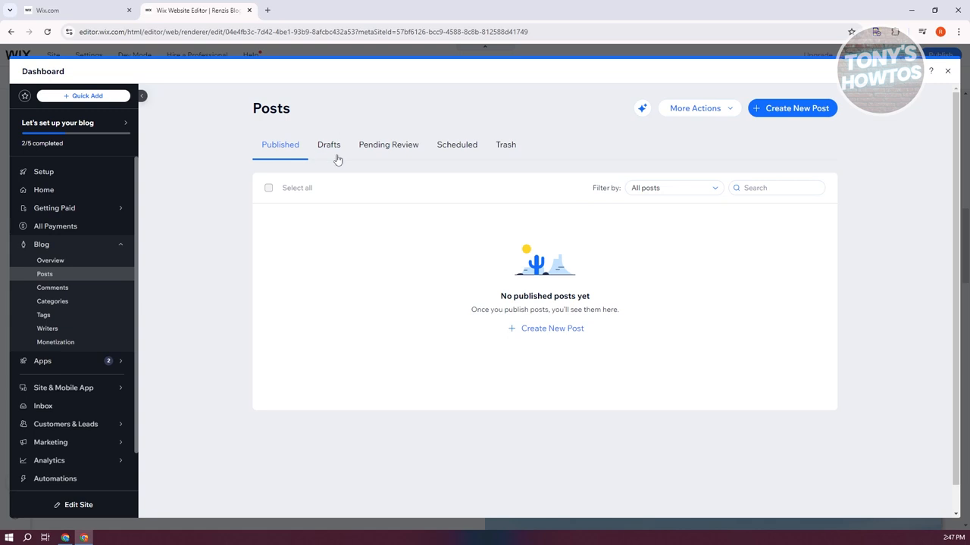
{"action": "mouse_move", "coordinate": [523, 157]}
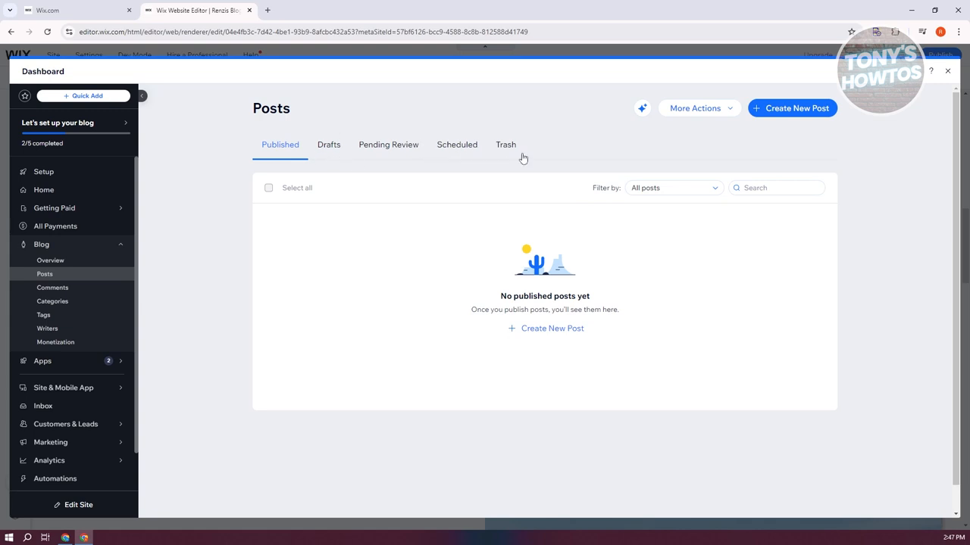